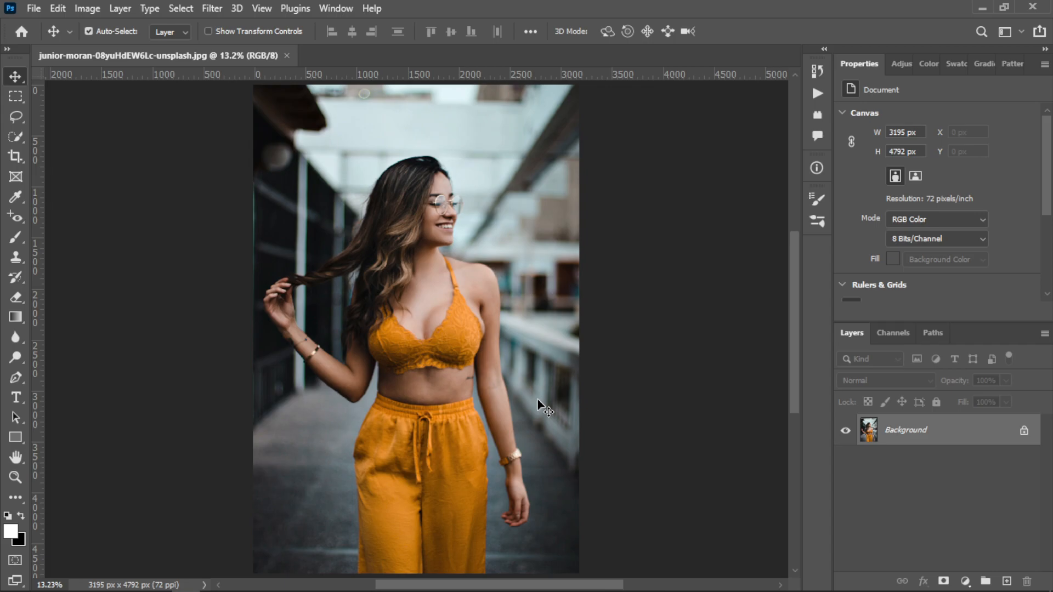
mouse_move(682, 452)
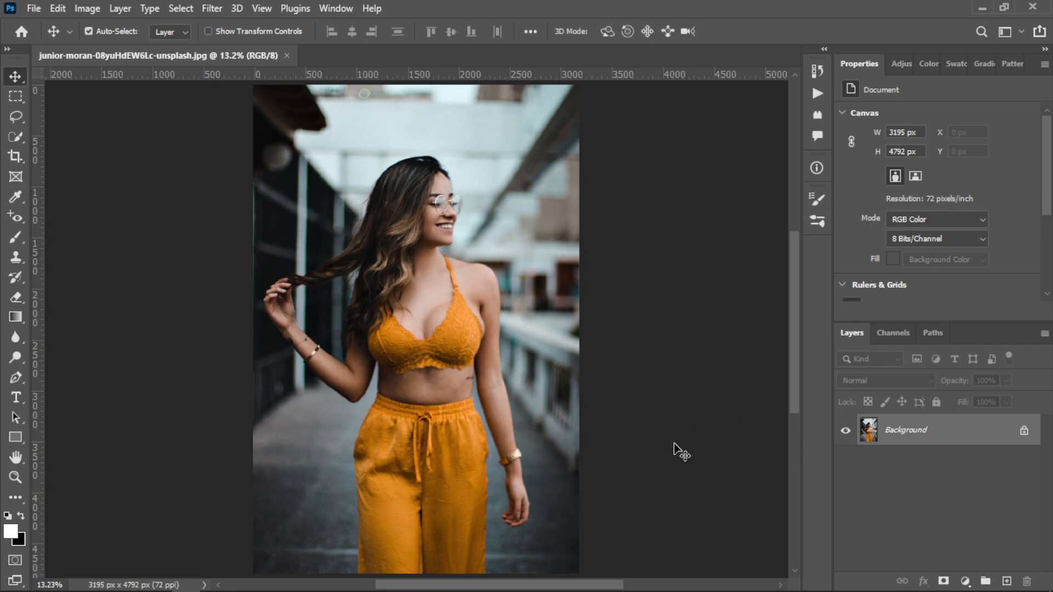
Duplicate the Background photo layer with Ctrl+J and rename the copy 'image'.
left_click(15, 218)
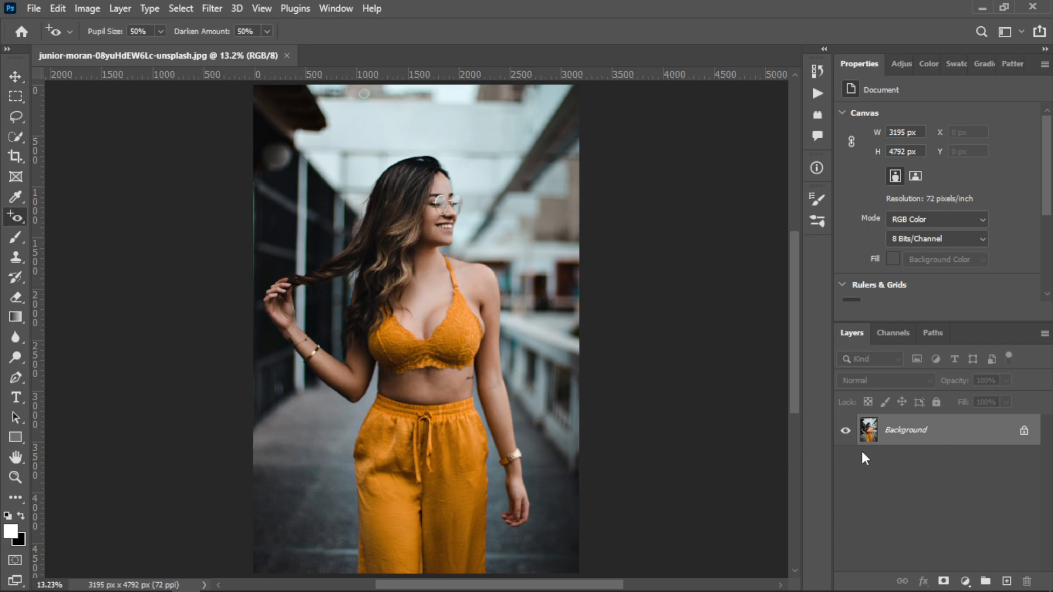
key("ctrl+j")
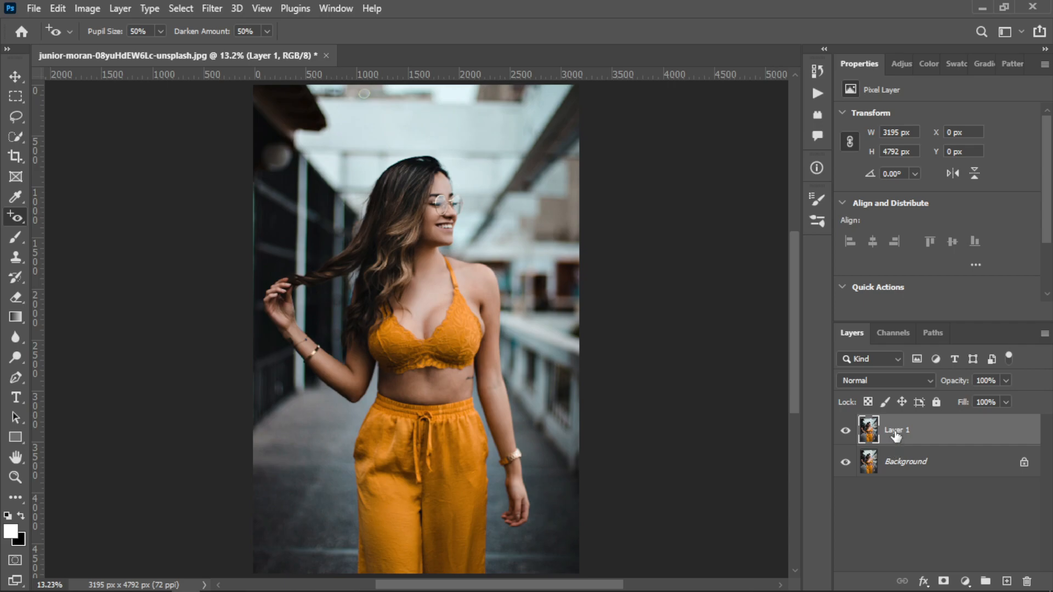
mouse_move(896, 435)
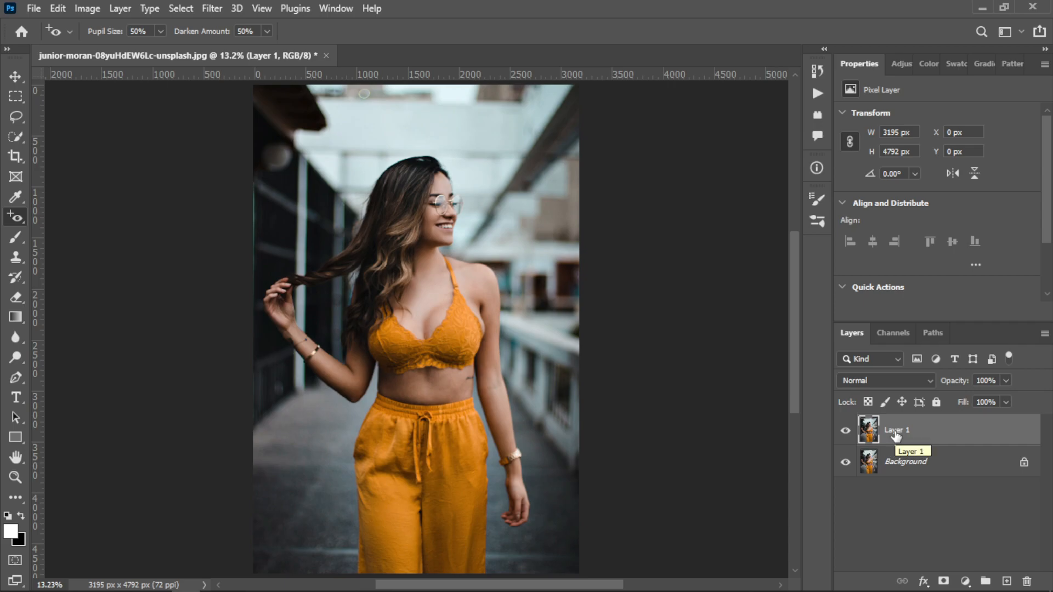
double_click(896, 429)
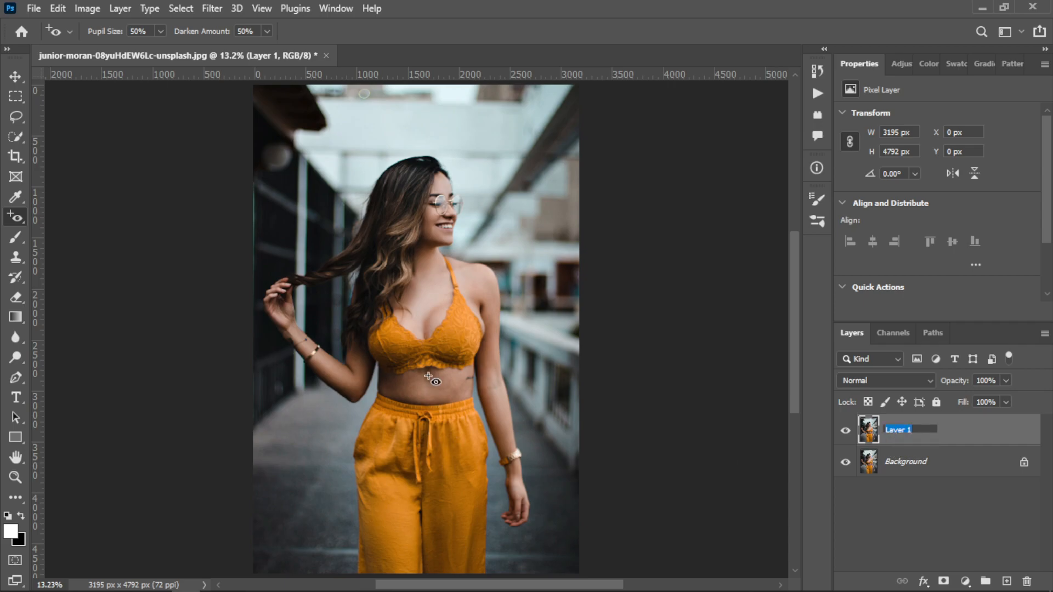
type("image")
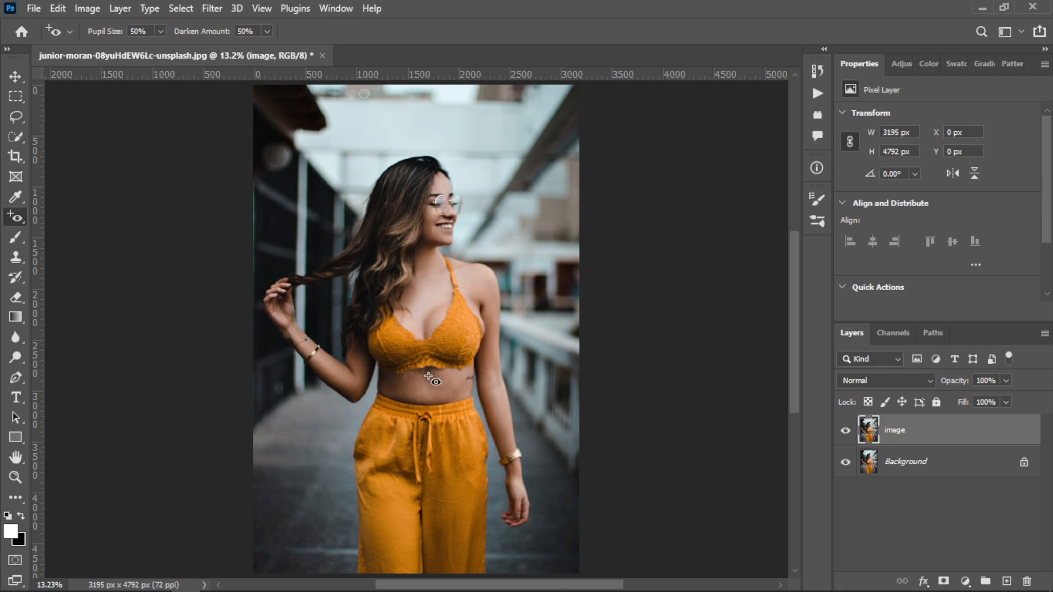
mouse_move(51, 226)
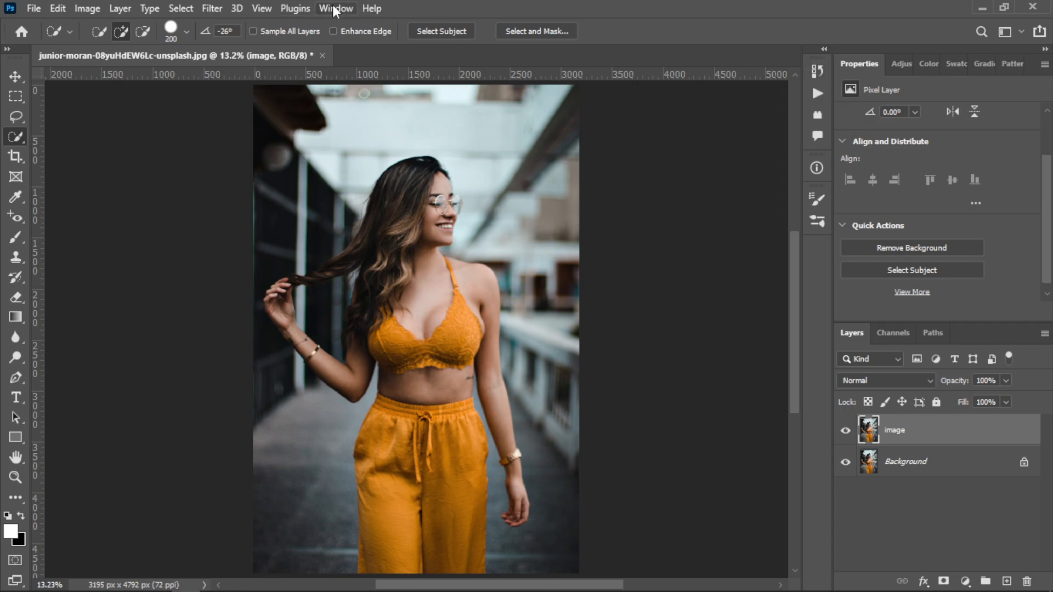
Auto-select the woman with Select Subject, copy her to a new layer and rename it 'Subject'.
left_click(335, 8)
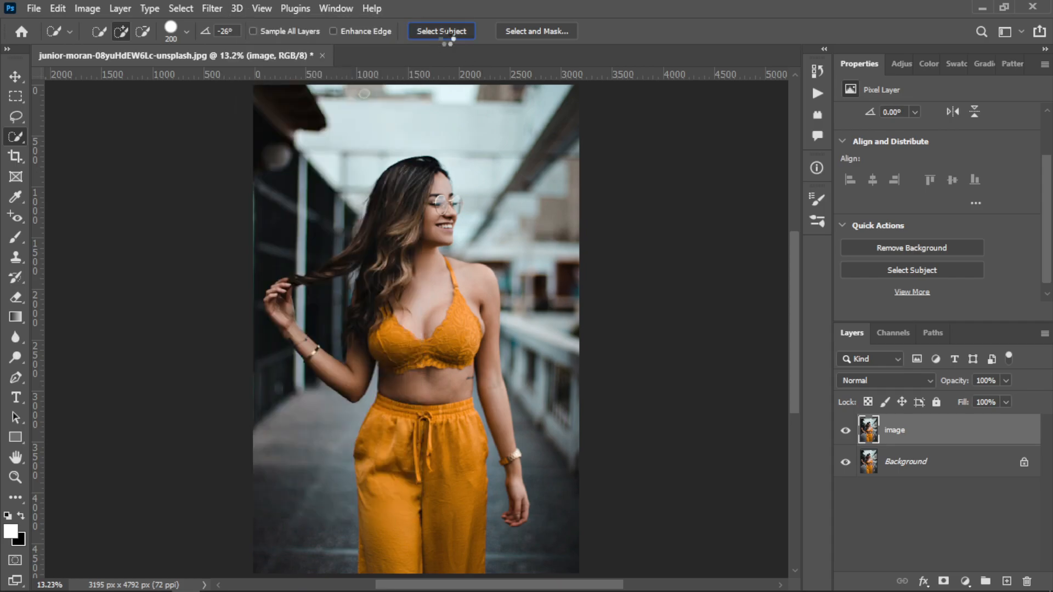
left_click(440, 30)
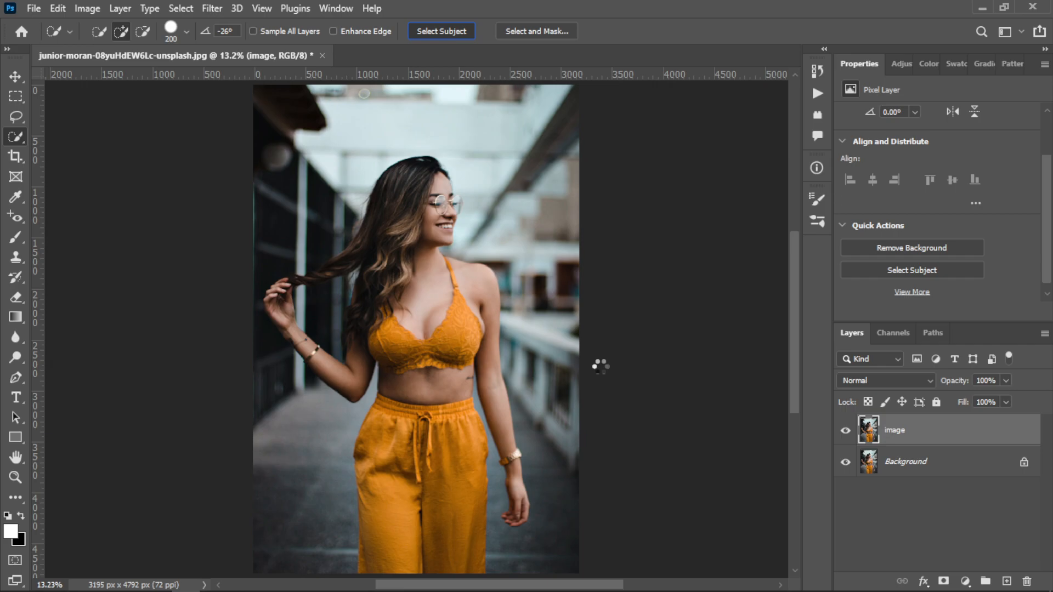
left_click(441, 30)
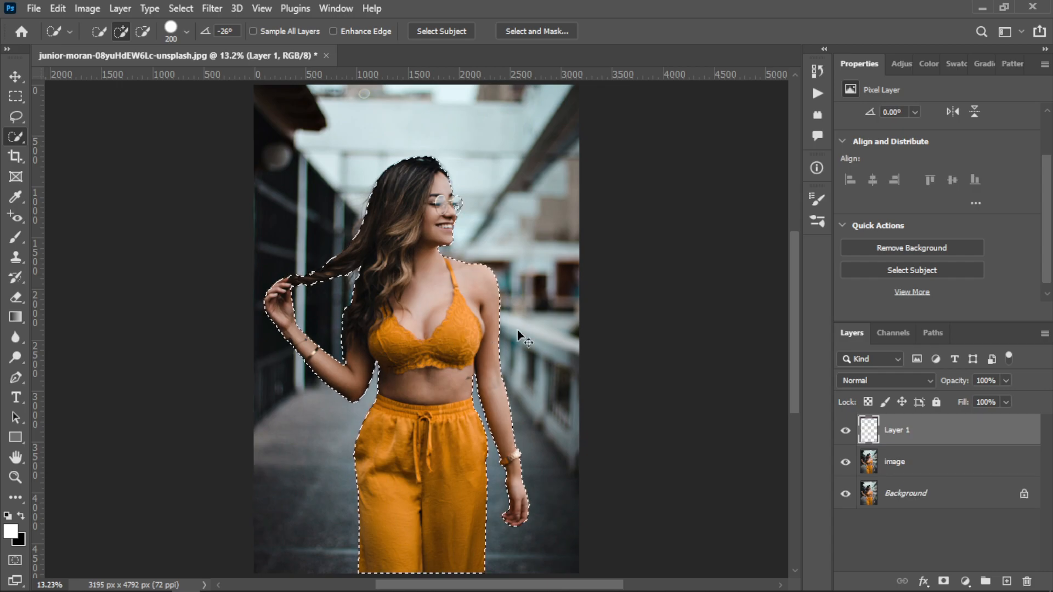
double_click(896, 430)
type("Subject")
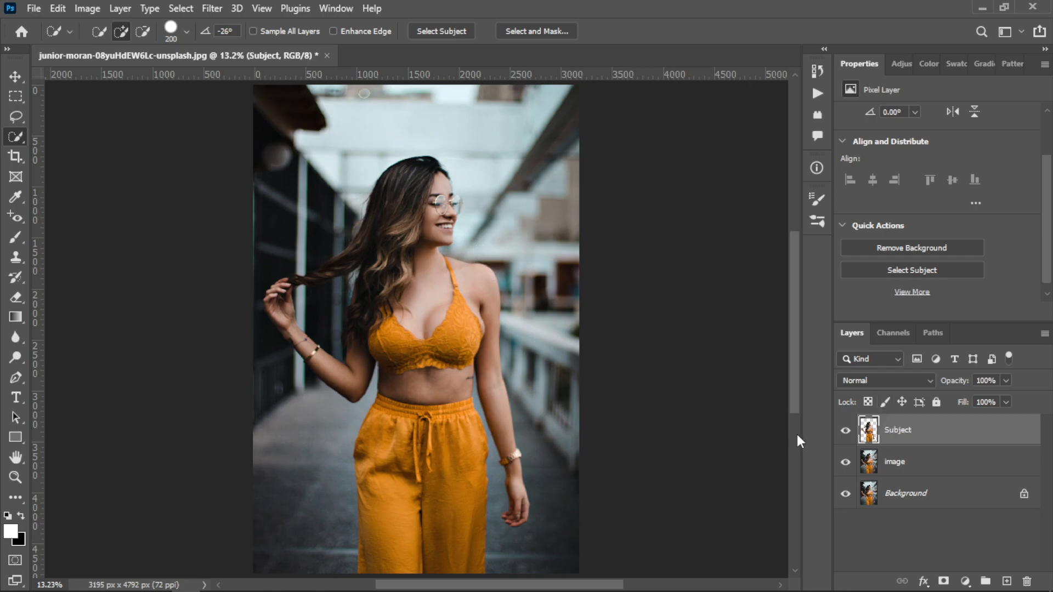
left_click(895, 461)
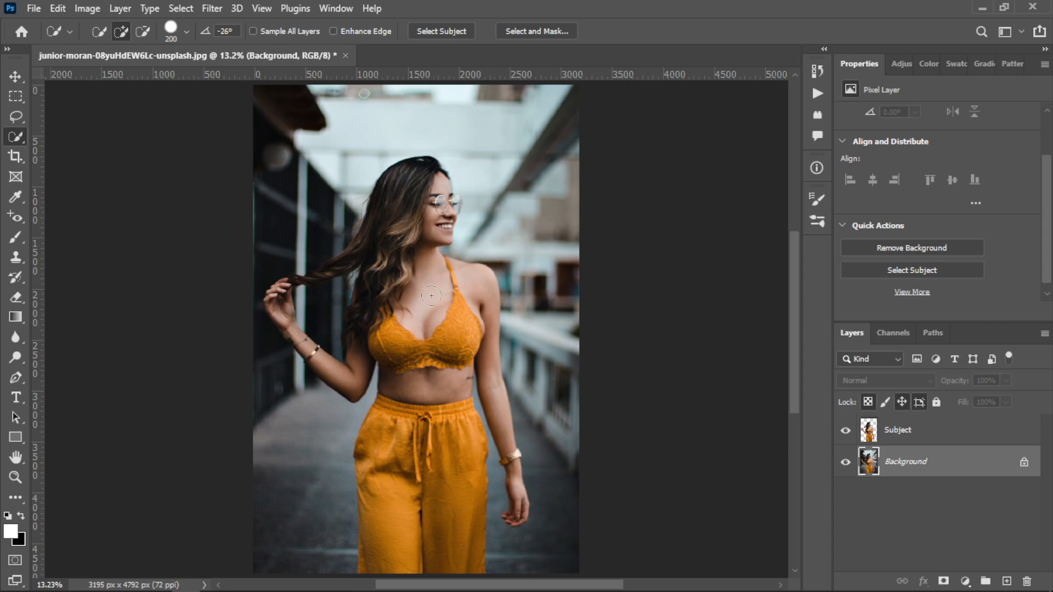
Delete the original photo layers, leaving only the Subject layer on a transparent canvas.
left_click(911, 247)
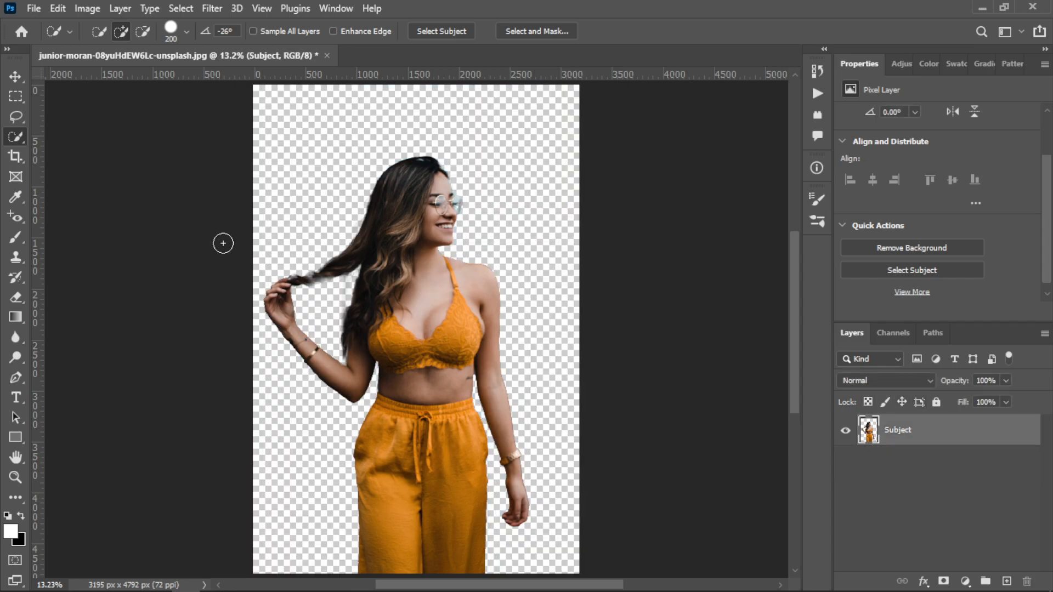
left_click(15, 77)
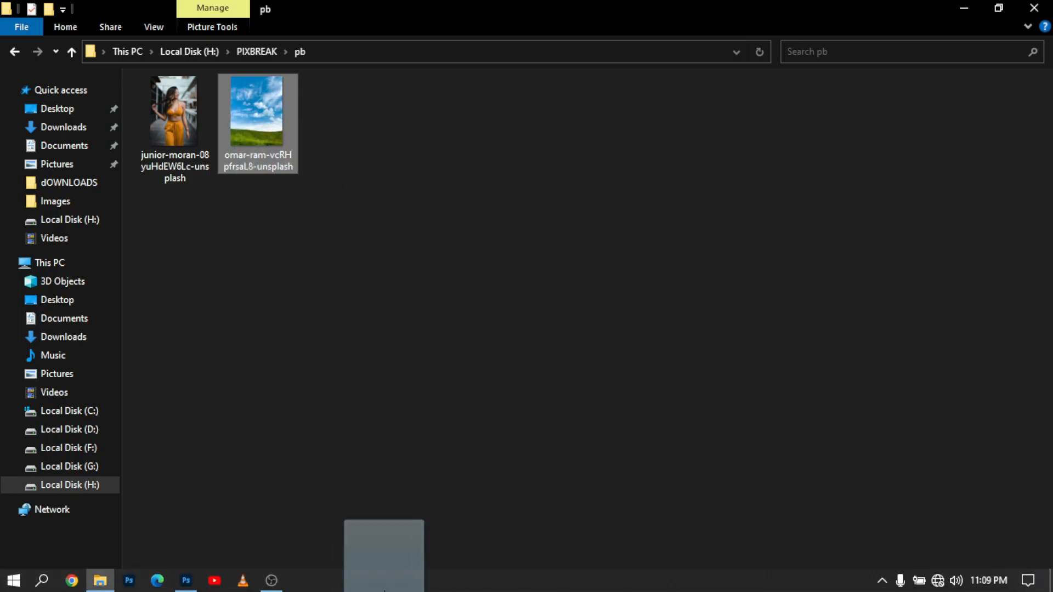
Place the omar-ram sky-and-grass photo into the document as a new layer.
double_click(174, 111)
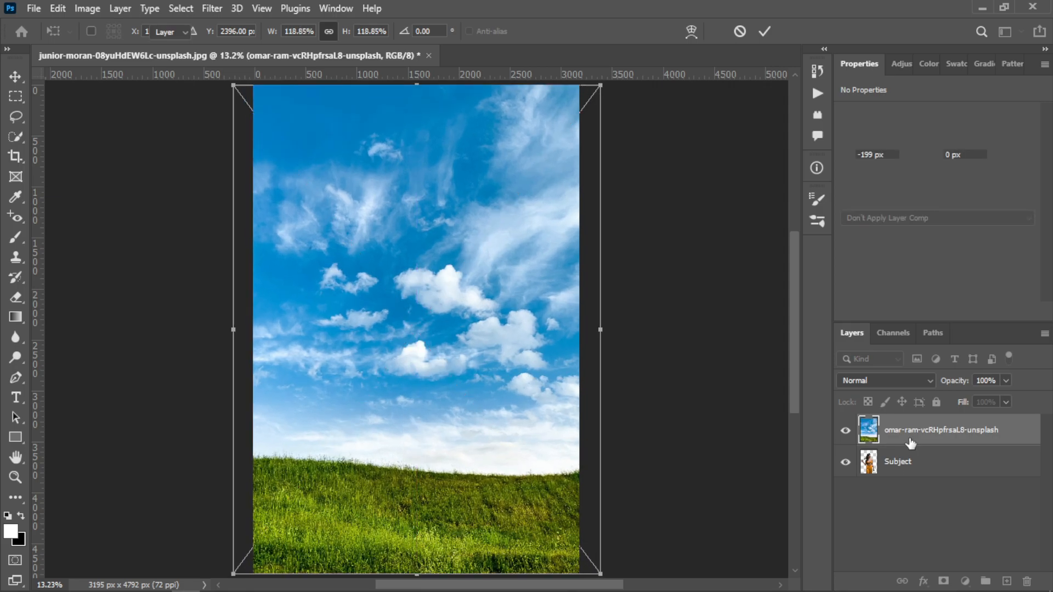
Rename the sky photo layer 'Background' and move it beneath the Subject layer.
double_click(939, 430)
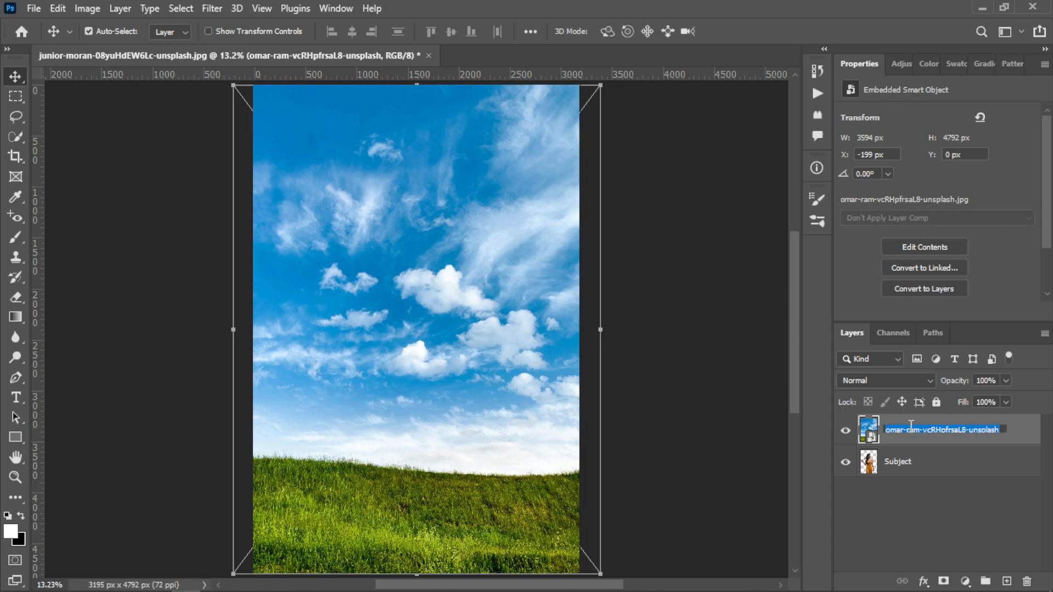
type("Background")
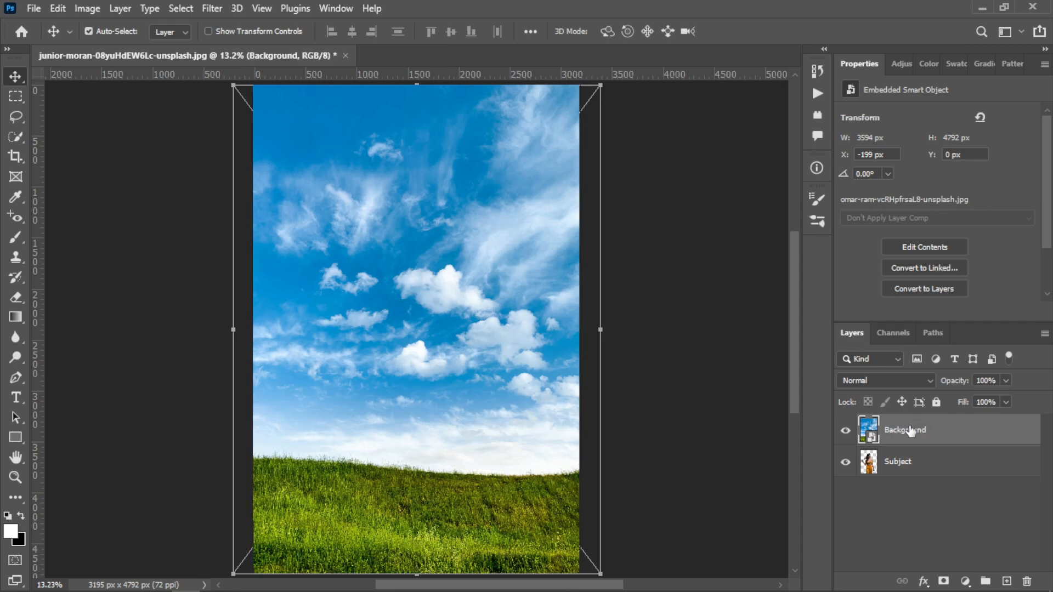
mouse_move(910, 433)
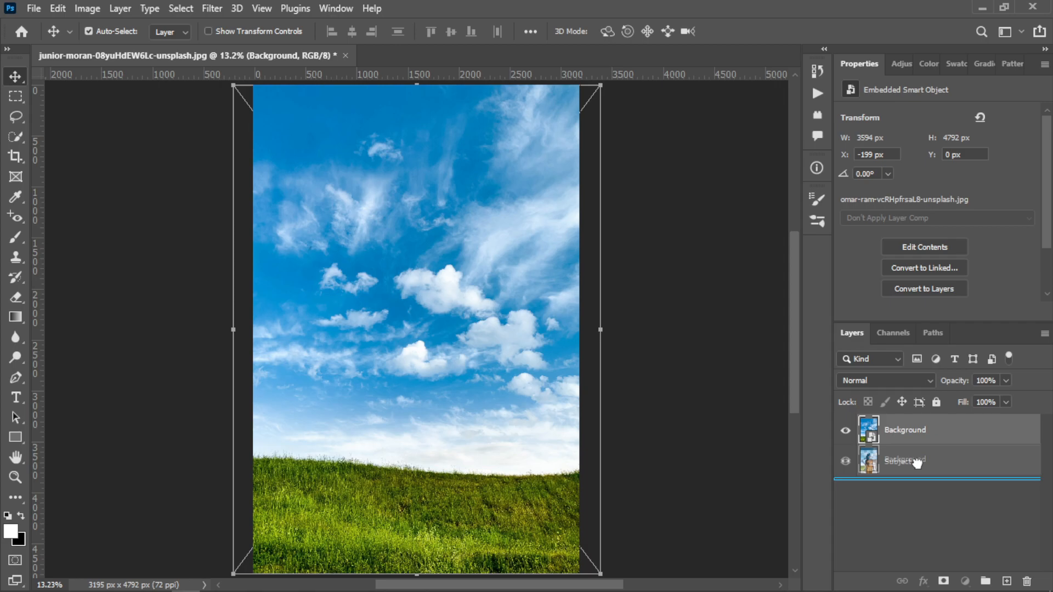
left_click(845, 429)
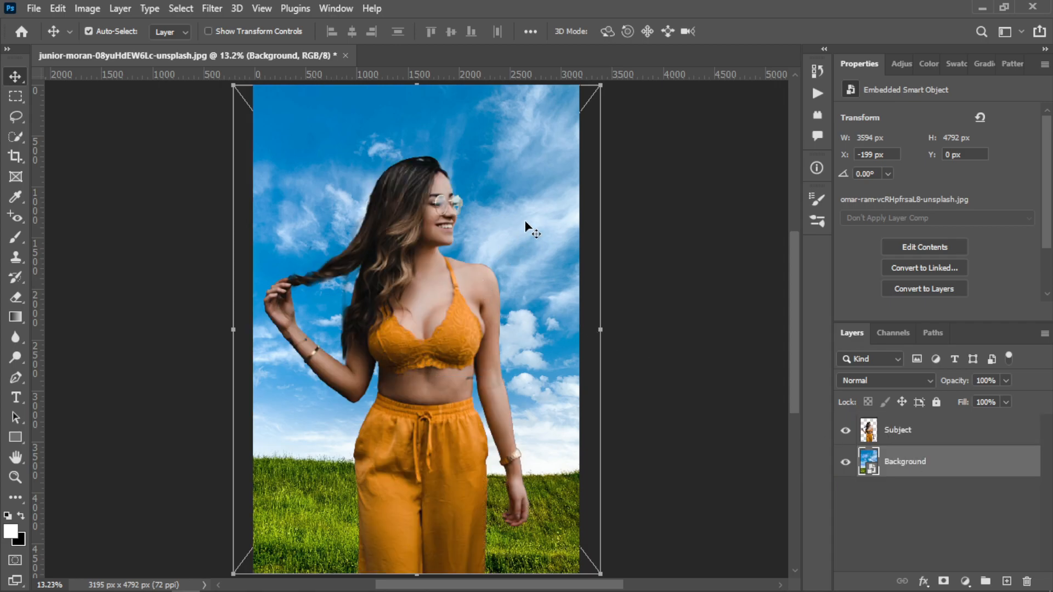
mouse_move(413, 254)
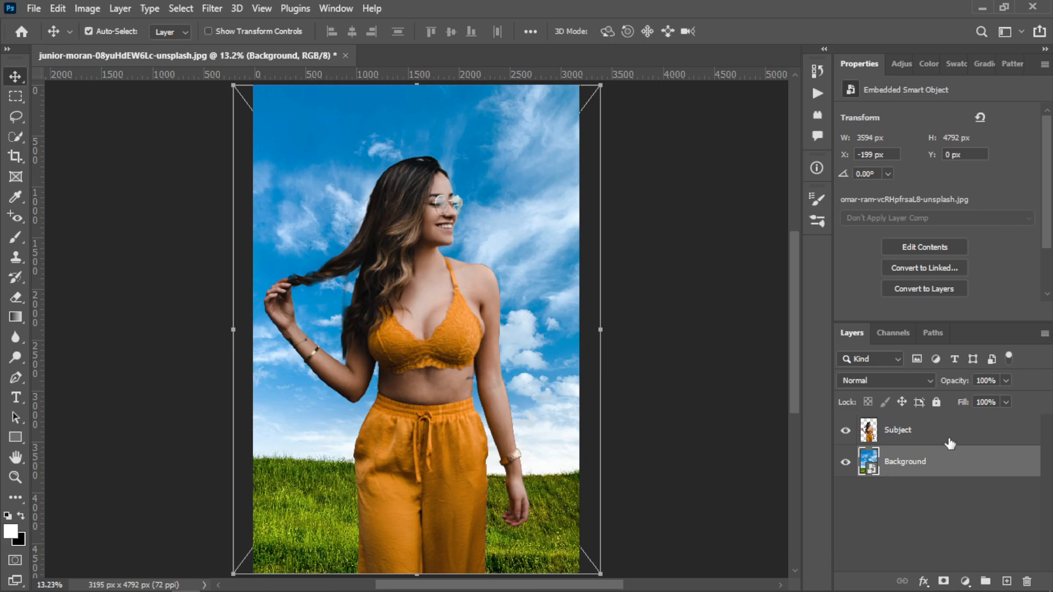
mouse_move(986, 472)
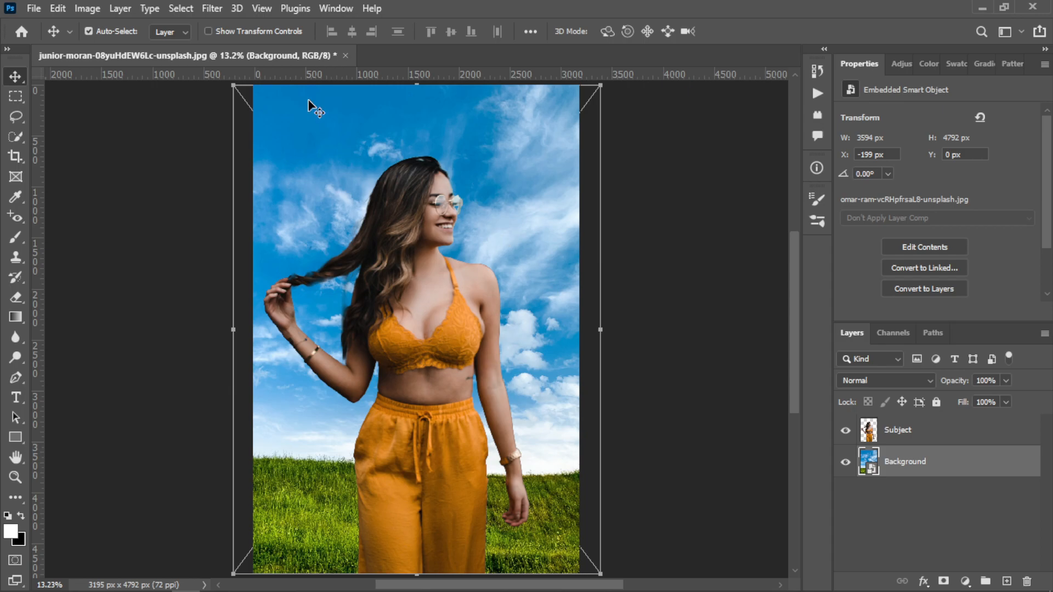
mouse_move(224, 20)
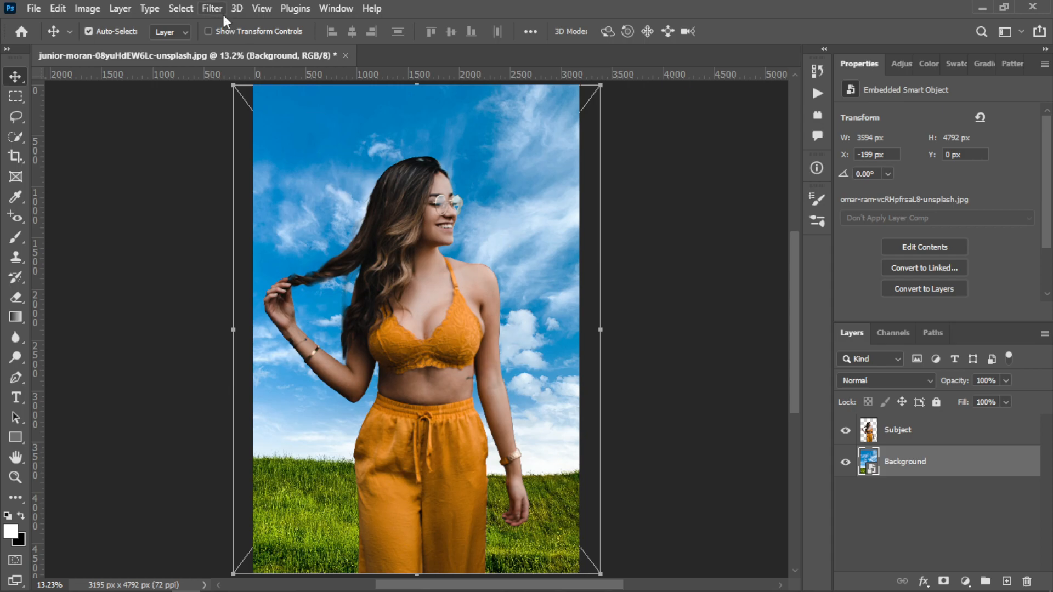
Apply a 20-pixel Gaussian Blur to the Background layer.
left_click(212, 8)
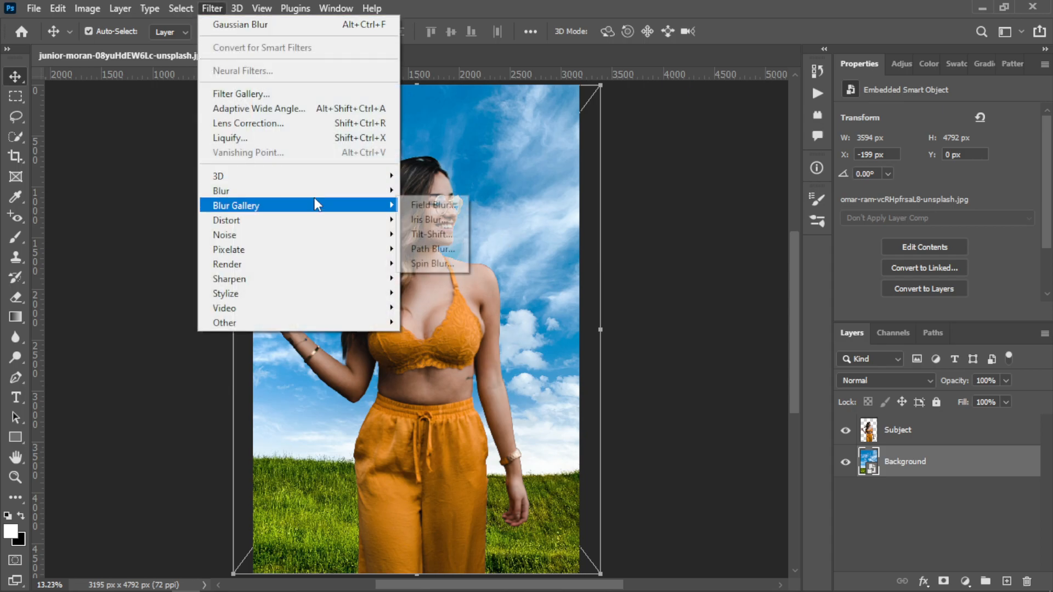
left_click(239, 24)
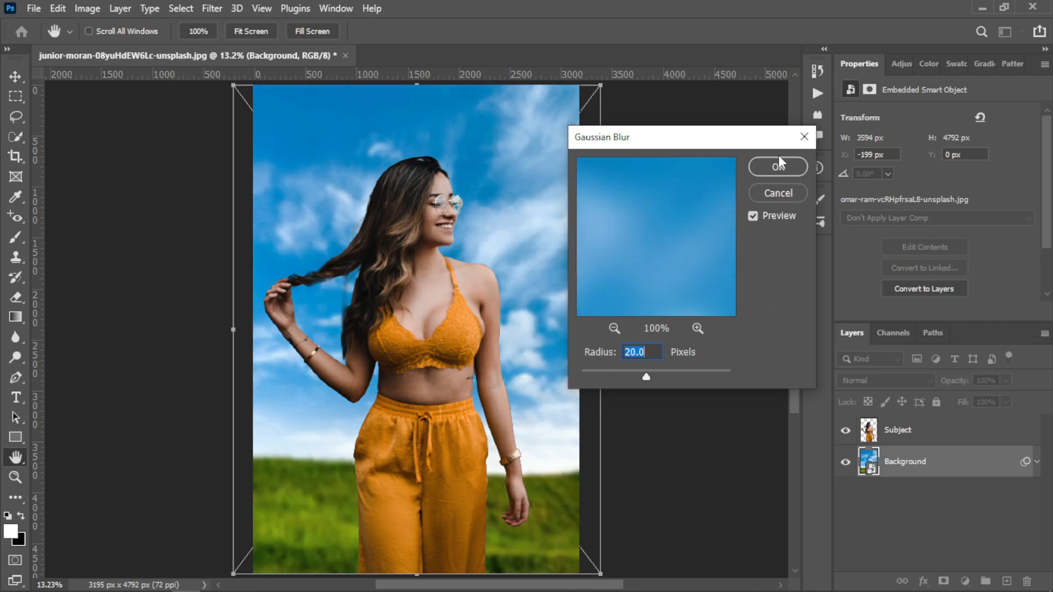
left_click(777, 167)
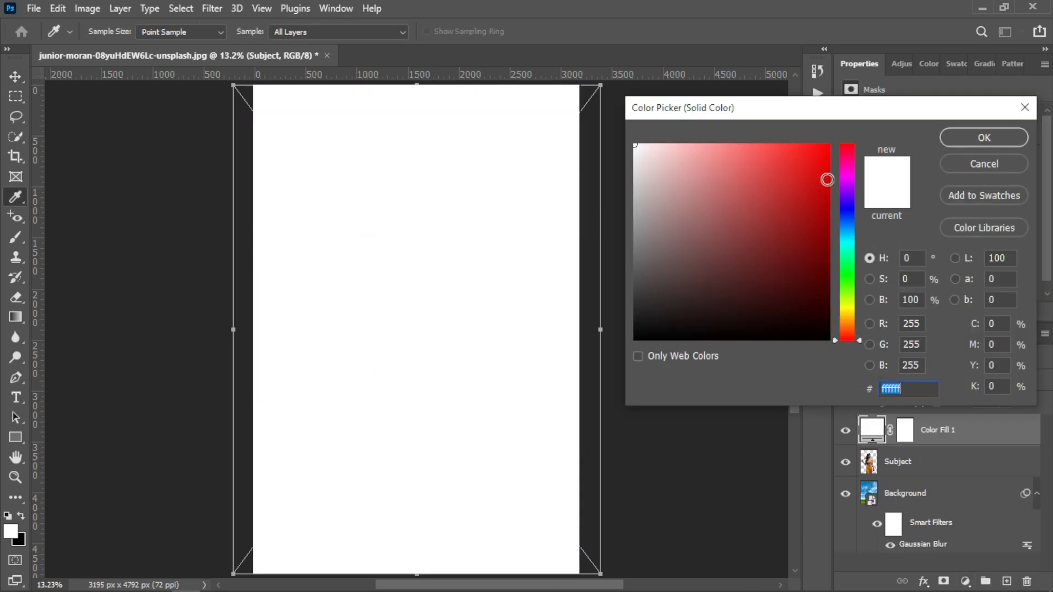
Set the solid colour fill to hex #0400b4 and rename the fill layer 'Match'.
type("0400b4")
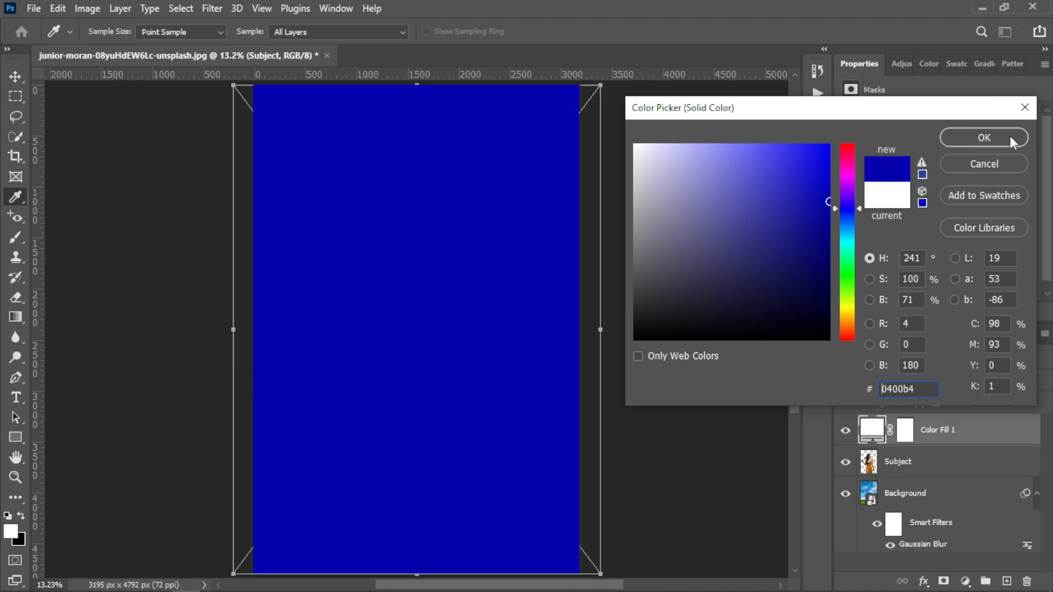
left_click(982, 137)
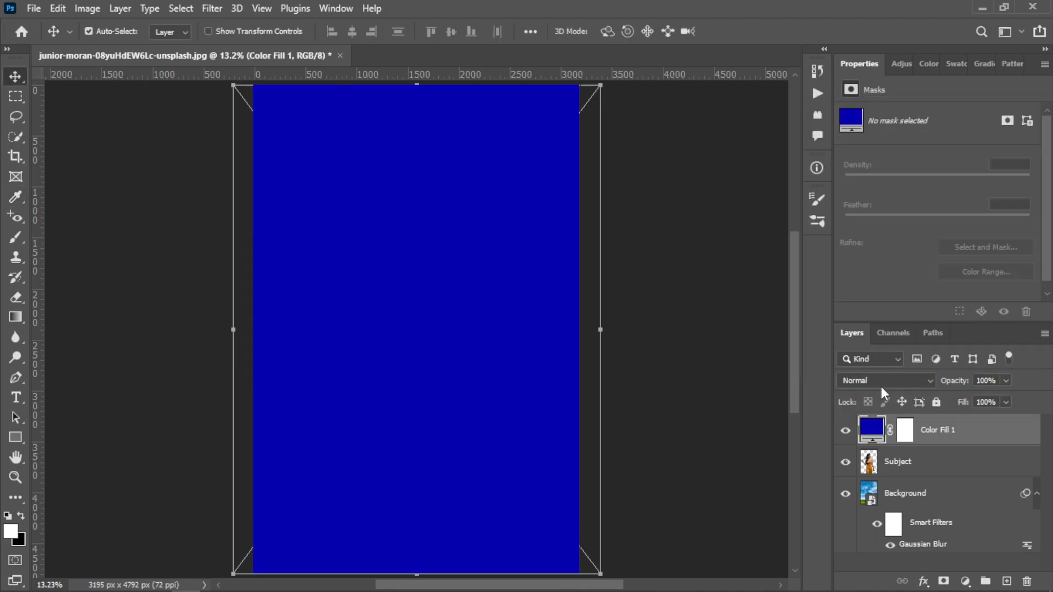
double_click(939, 430)
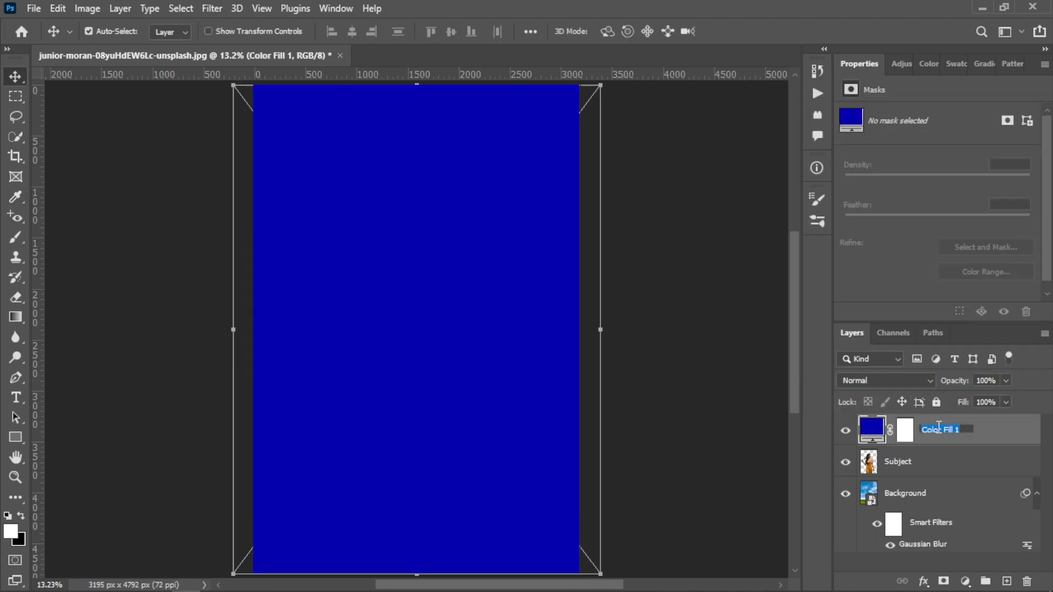
type("M")
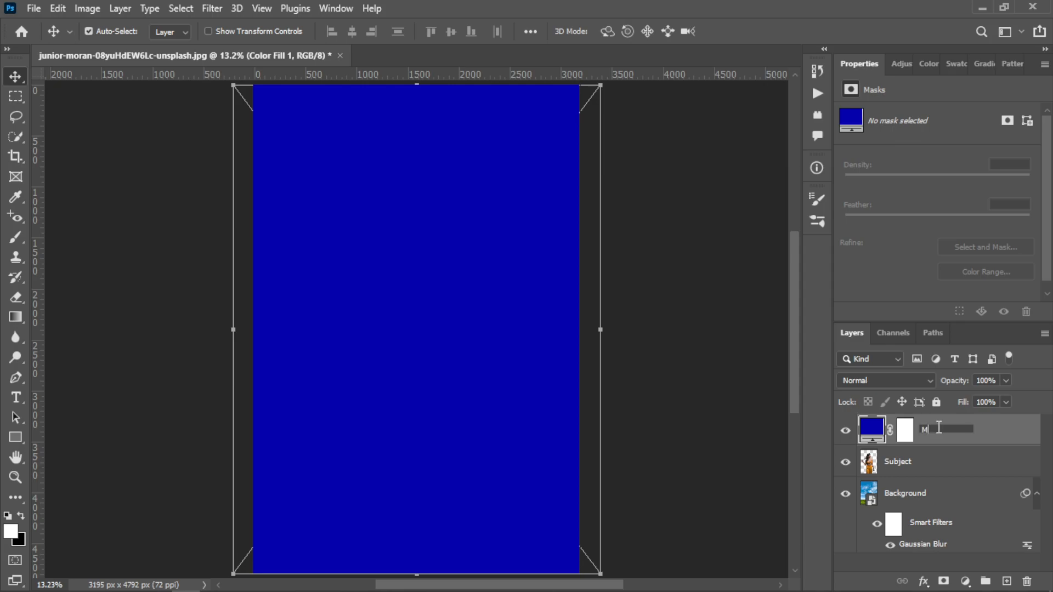
type("atch")
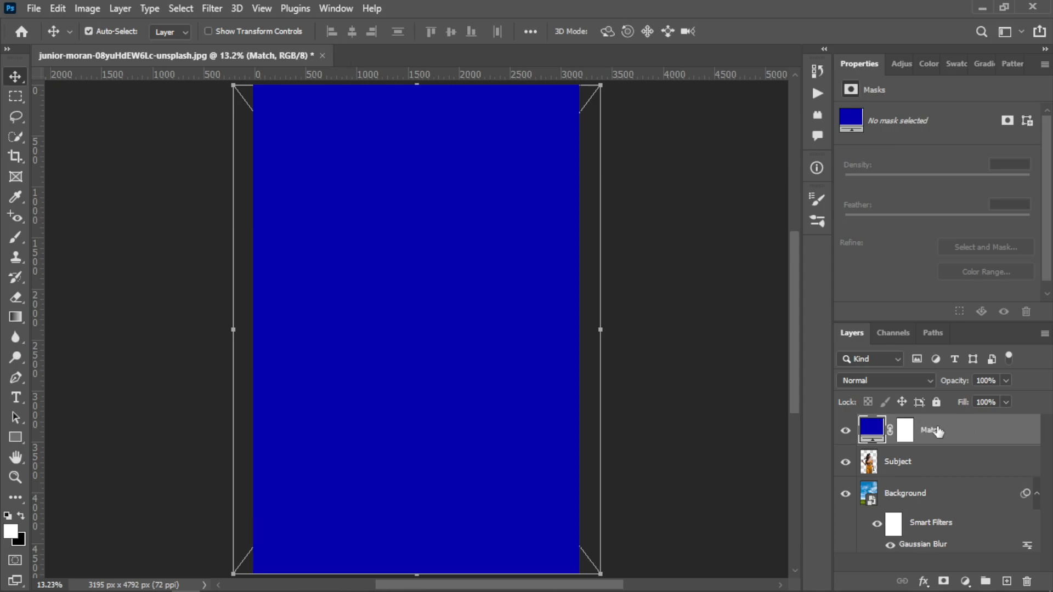
mouse_move(880, 381)
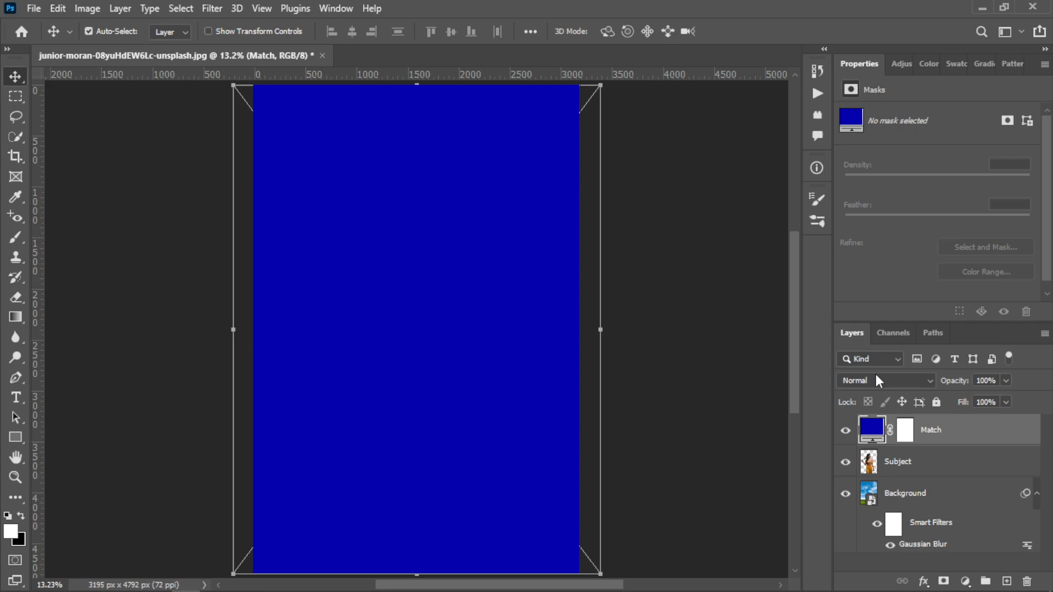
Set the Match layer to Soft Light blend mode at 16% opacity.
left_click(883, 381)
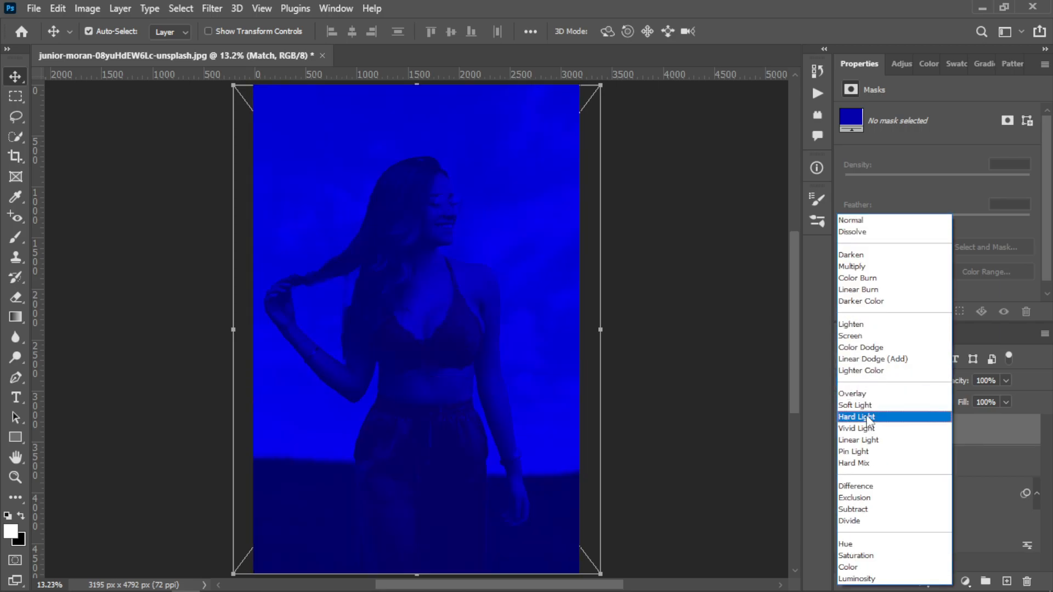
left_click(856, 404)
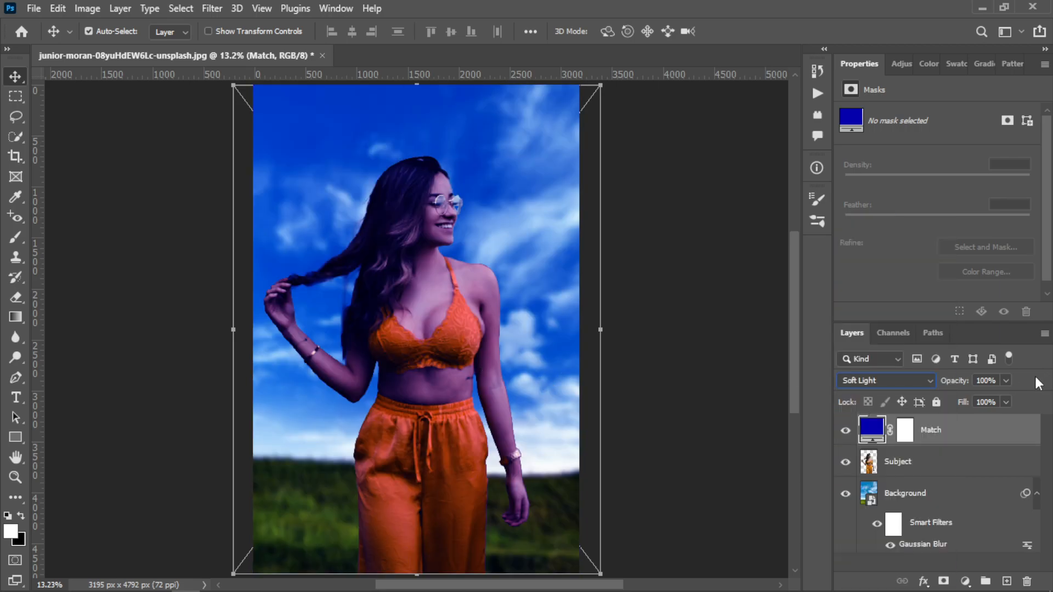
left_click(986, 380)
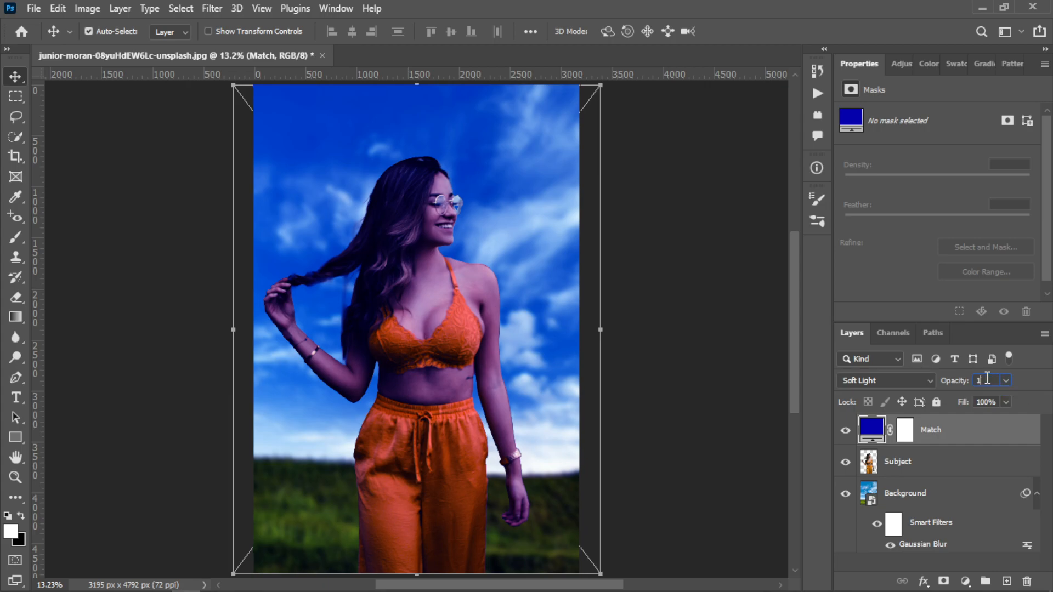
type("16")
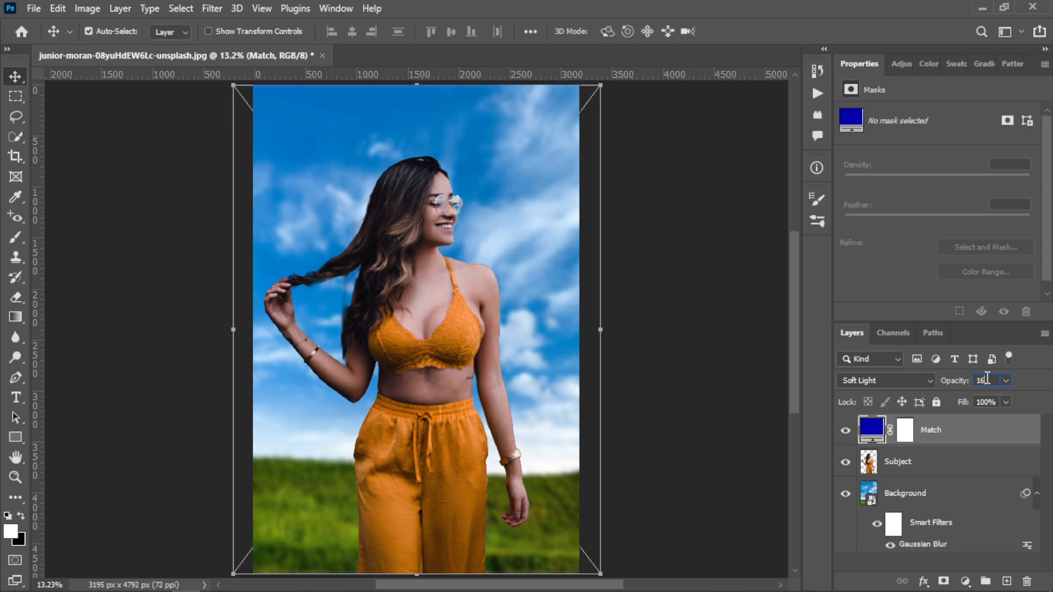